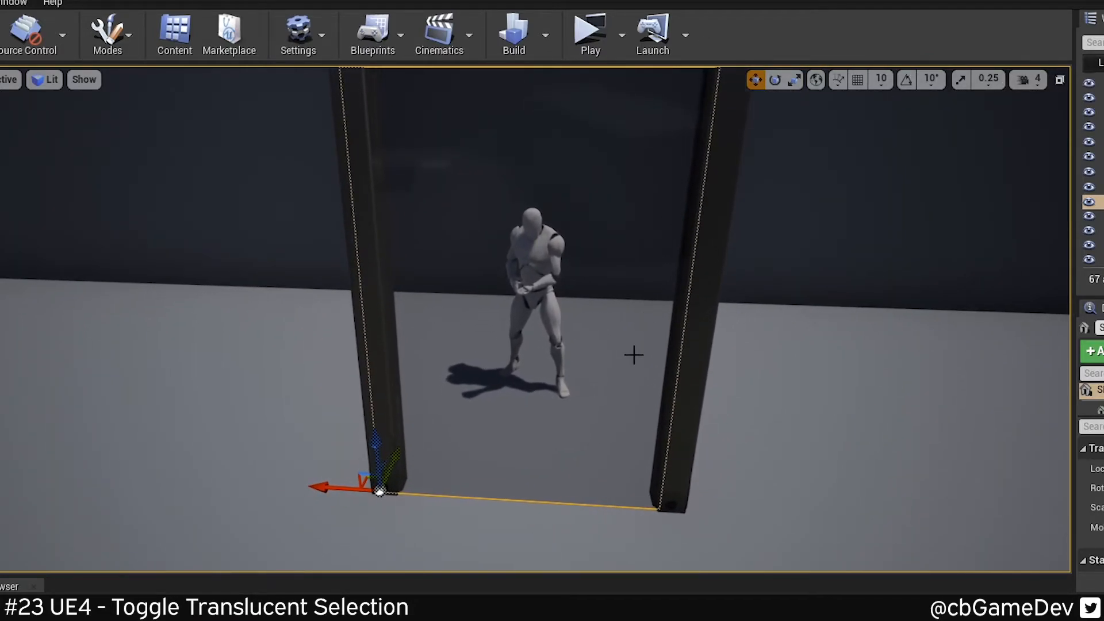
# Uncheck Allow Translucent Selection in the toolbar Settings dropdown so the wall can't be selected
pyautogui.click(298, 29)
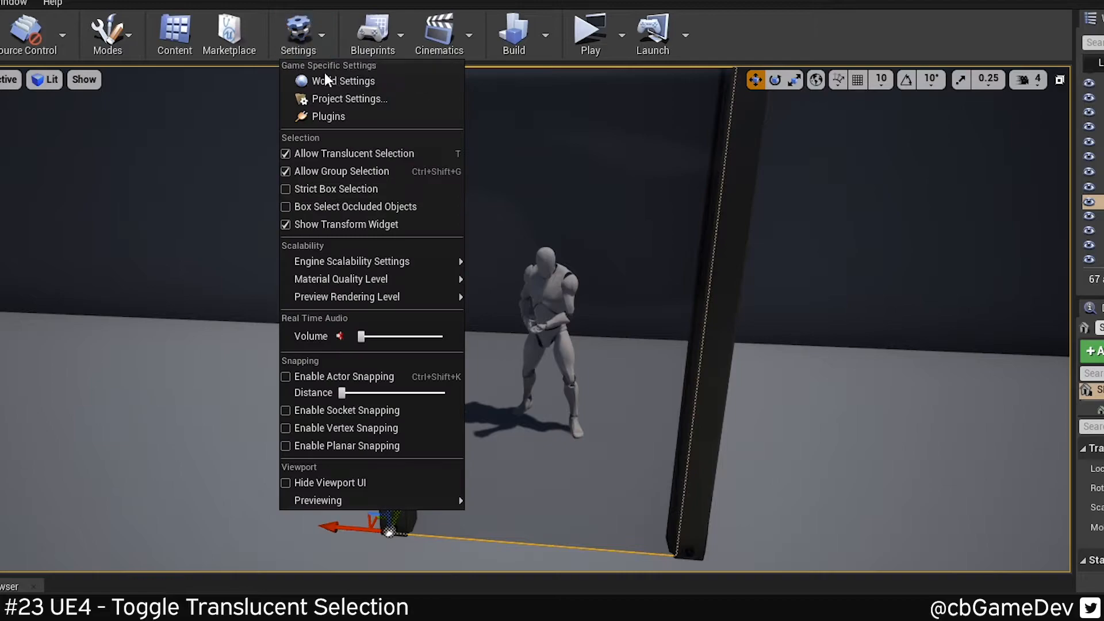
pyautogui.moveTo(407, 161)
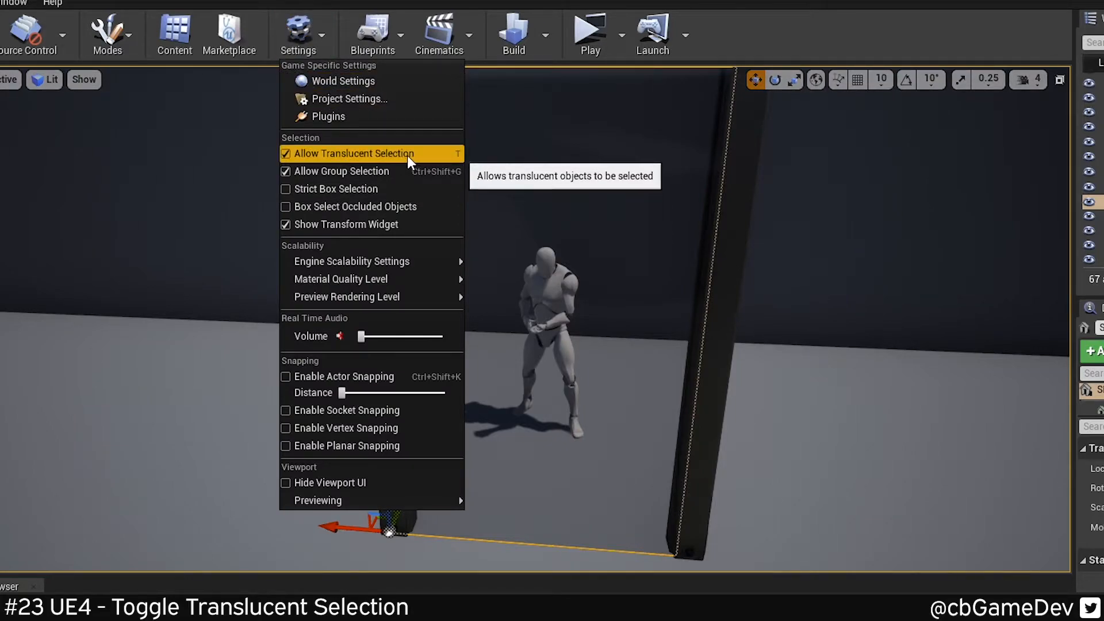
pyautogui.click(353, 153)
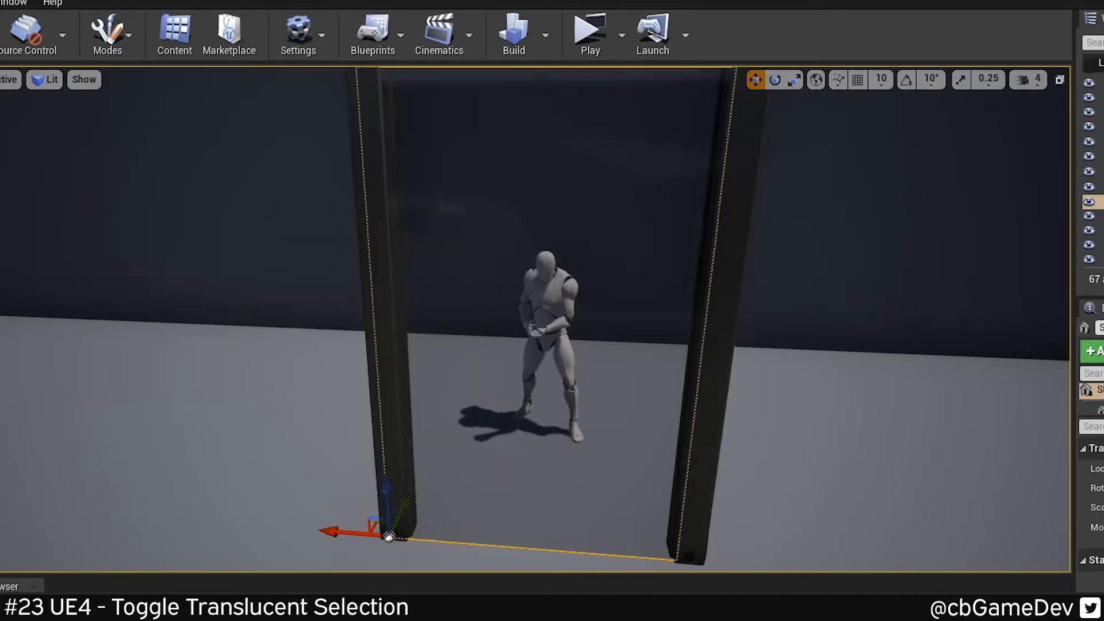